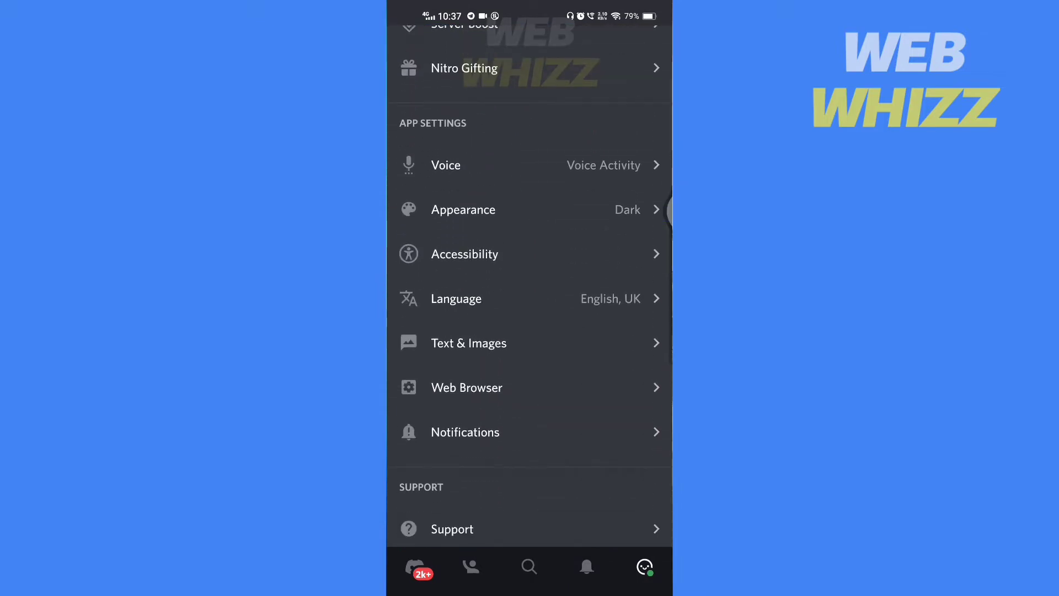
# Scroll through User Settings and check the Web Browser preference
pyautogui.scroll(-3)
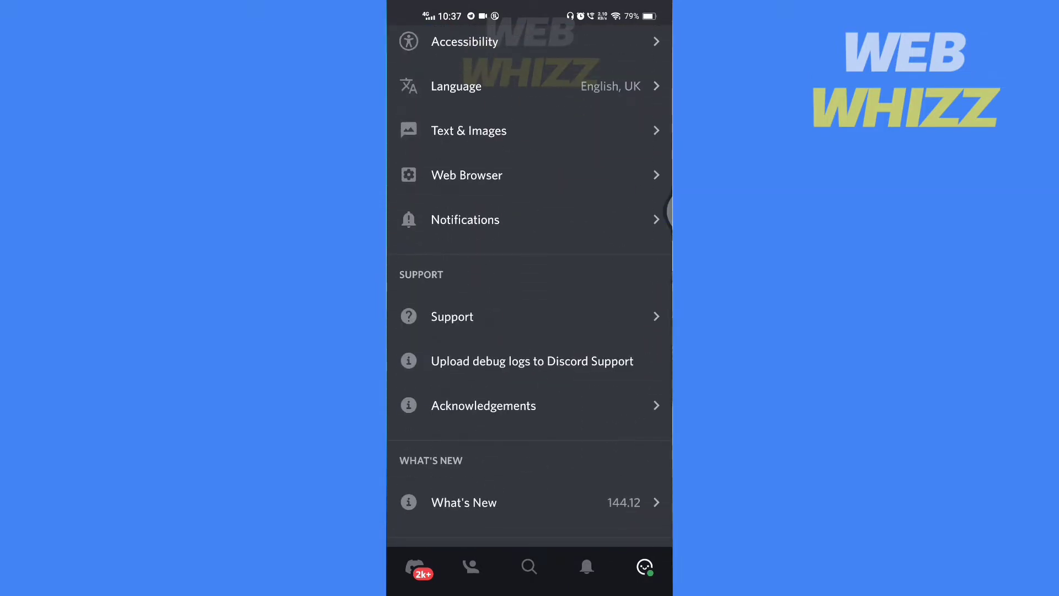
pyautogui.scroll(-3)
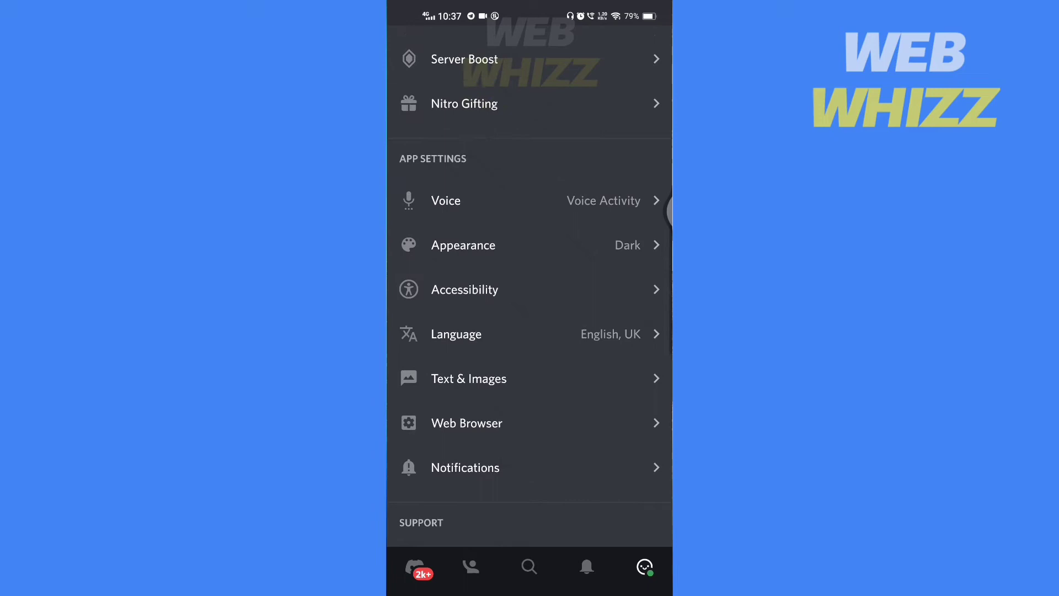
pyautogui.click(467, 423)
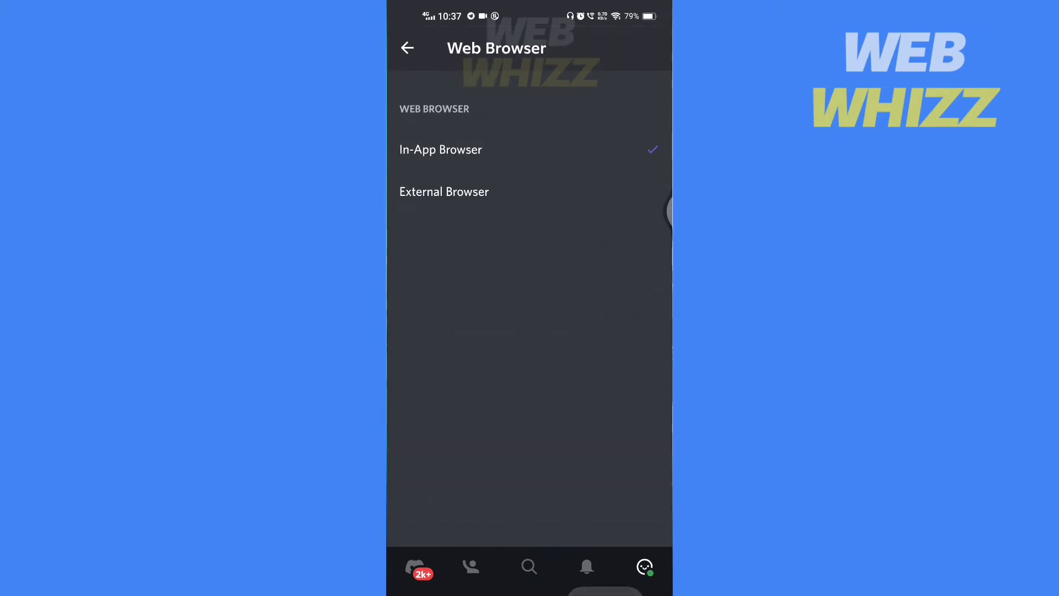
pyautogui.click(407, 47)
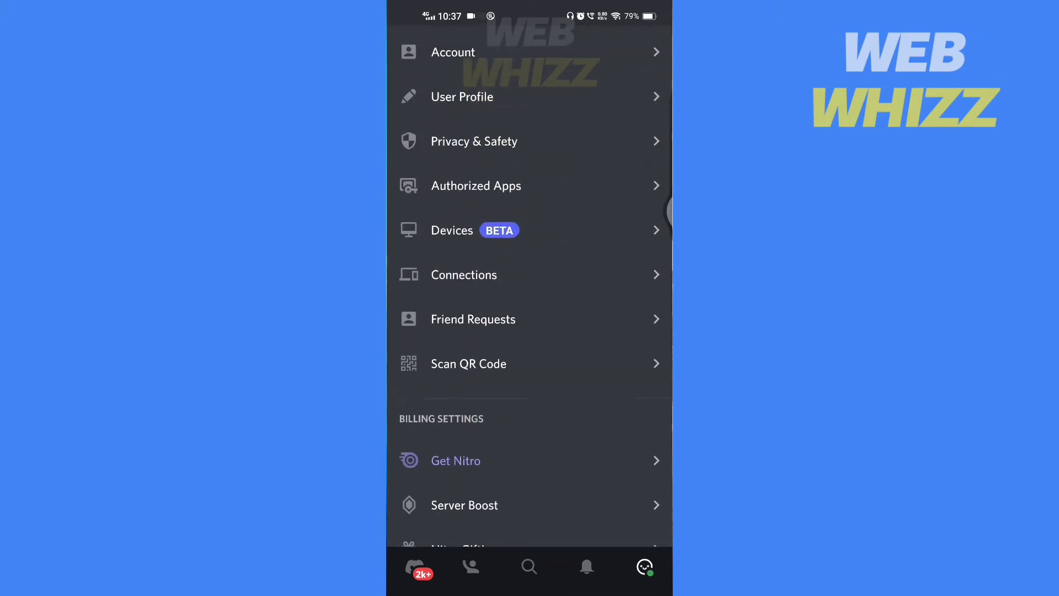
# Check the Connections linked accounts, then return to the phone's home screen
pyautogui.click(464, 274)
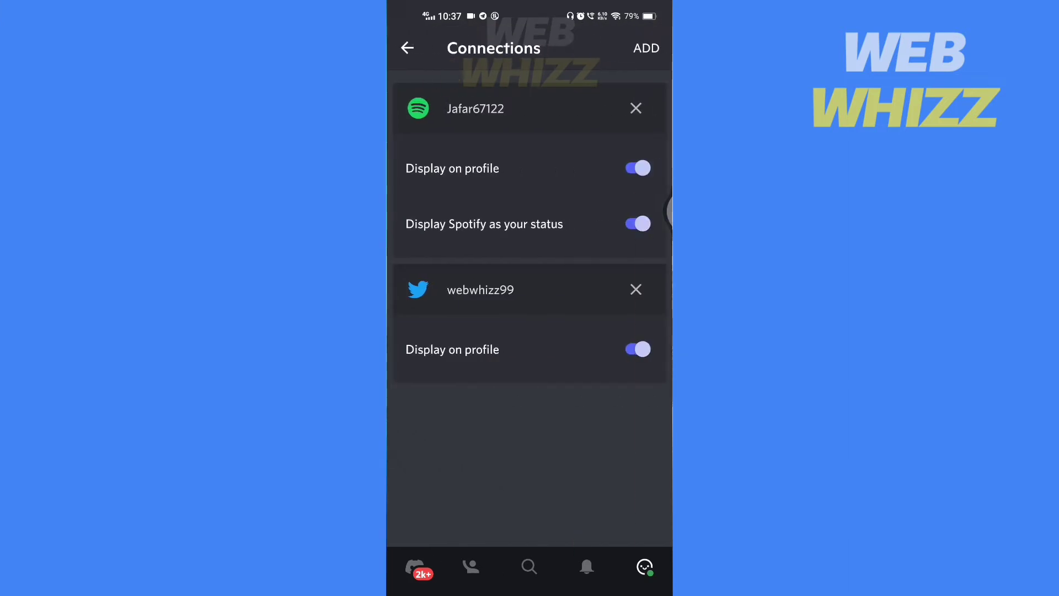
pyautogui.press('Home')
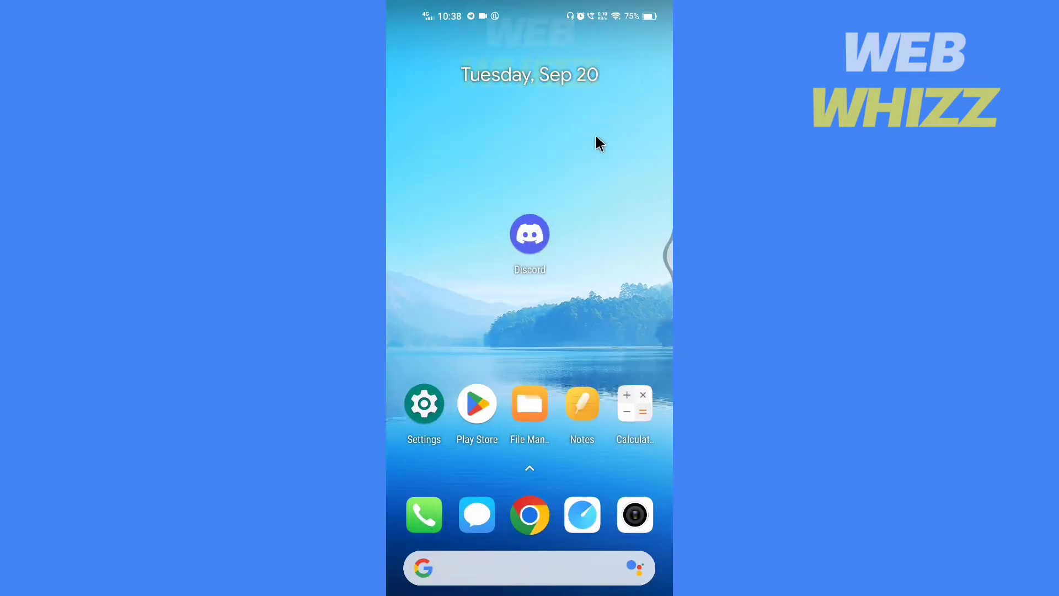
# Launch Discord from the home screen to show the server's channel list
pyautogui.click(530, 234)
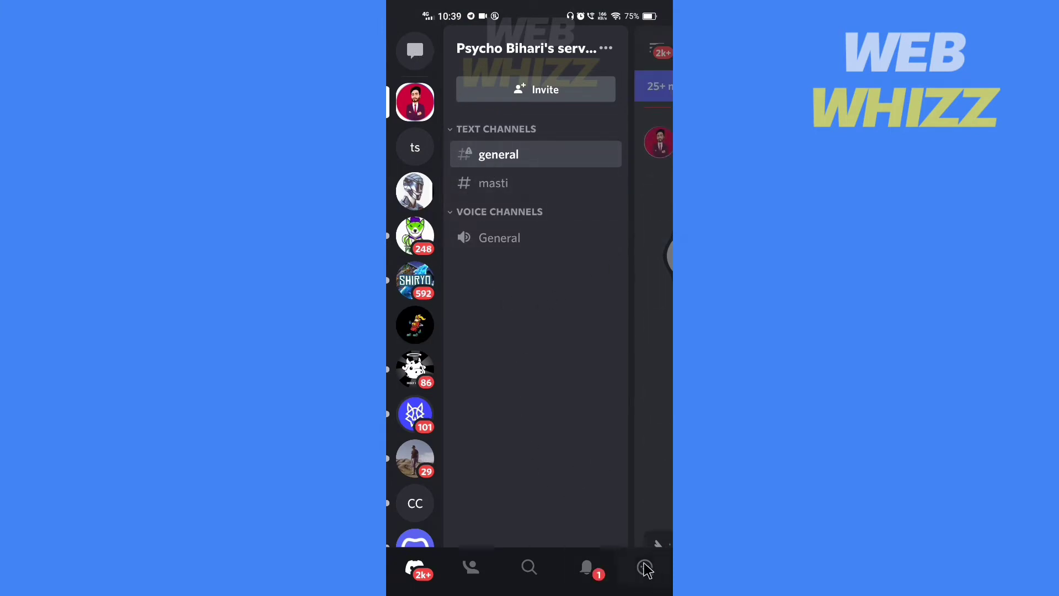
# Start Scan QR Code from User Settings and read the desktop login code
pyautogui.click(645, 567)
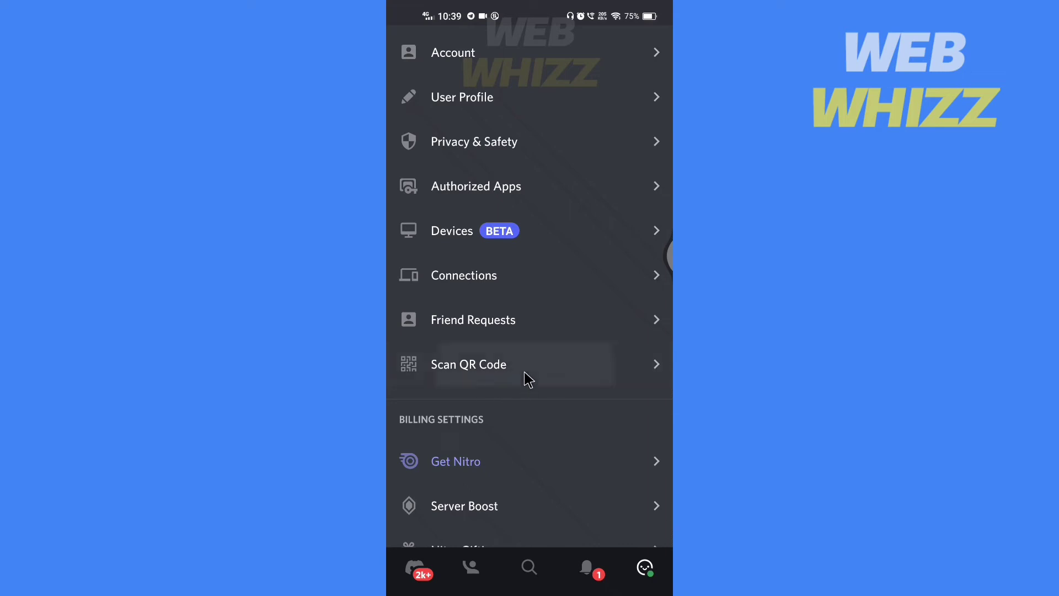
pyautogui.click(467, 364)
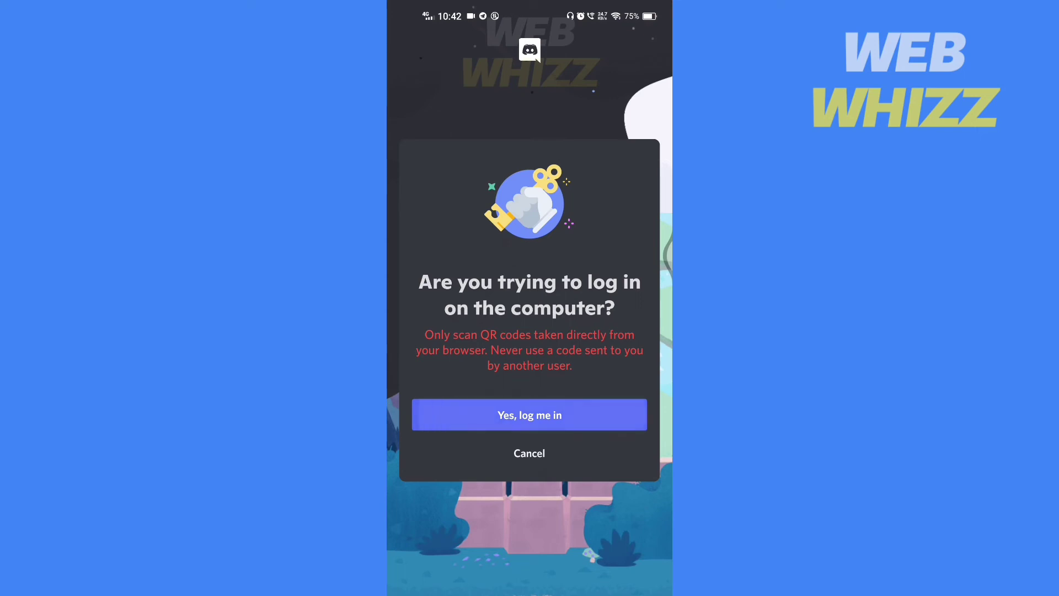
# Confirm 'Yes, log me in' so the desktop session signs in successfully
pyautogui.click(528, 415)
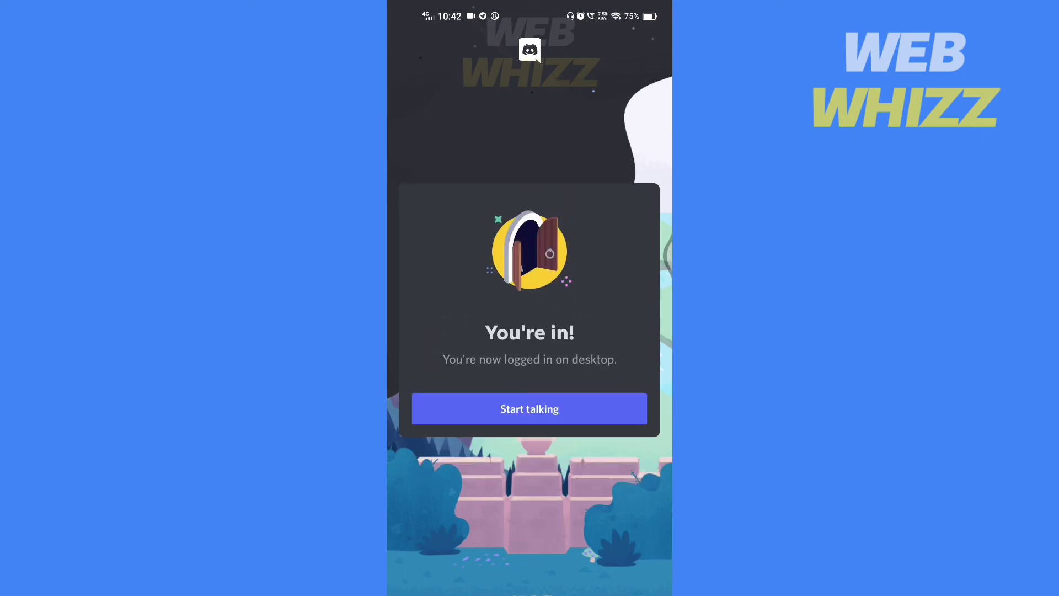